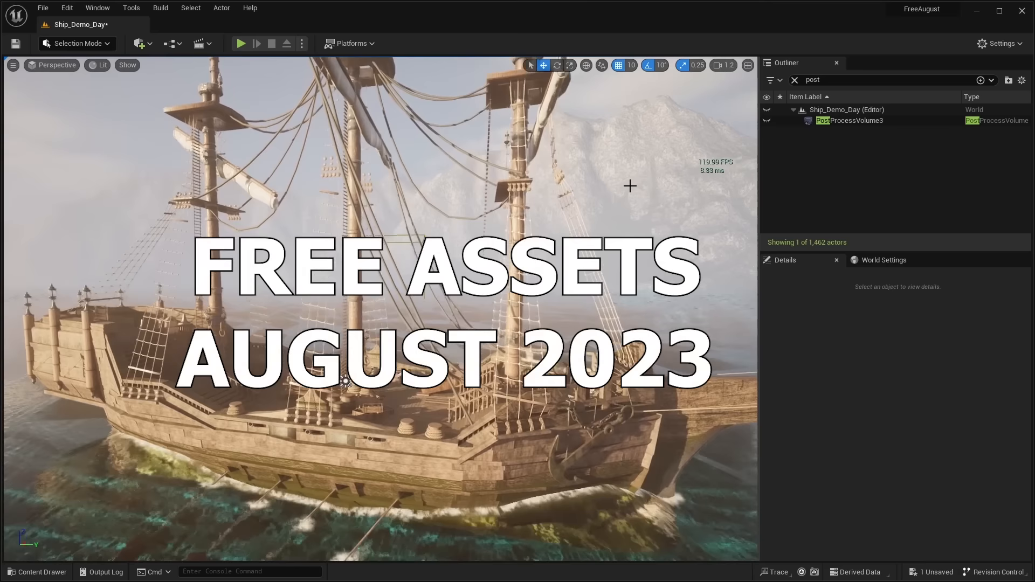
# - Browse the Marketplace free products, like Ultimate Ship Package and Corals, and open AssetsScene
pyautogui.click(241, 43)
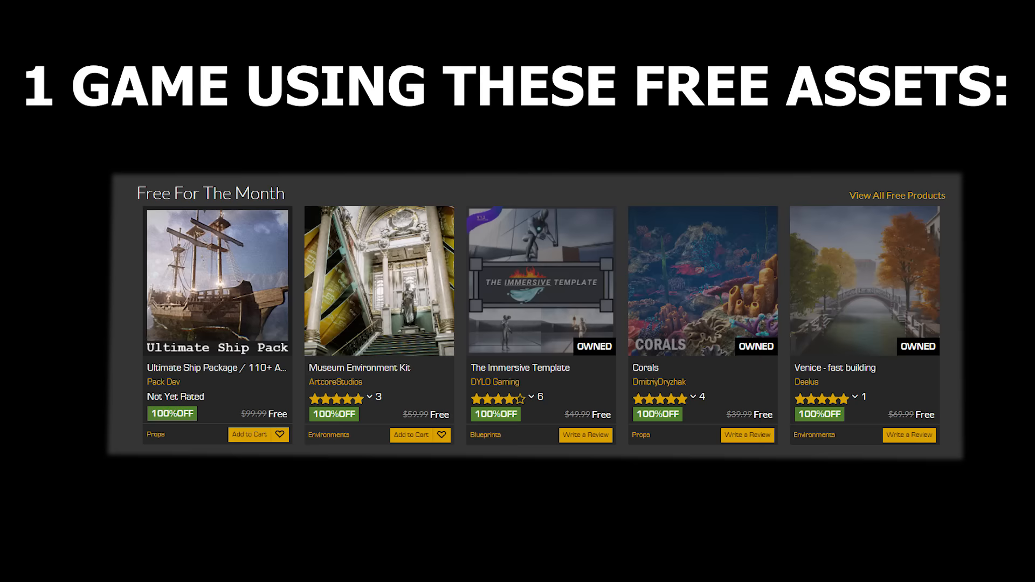
pyautogui.click(538, 114)
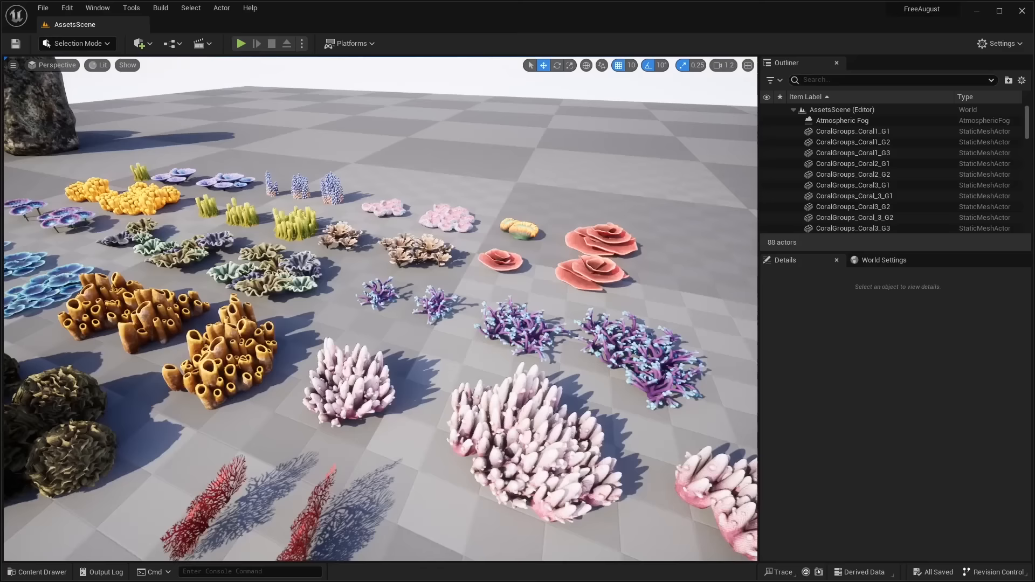
pyautogui.click(242, 43)
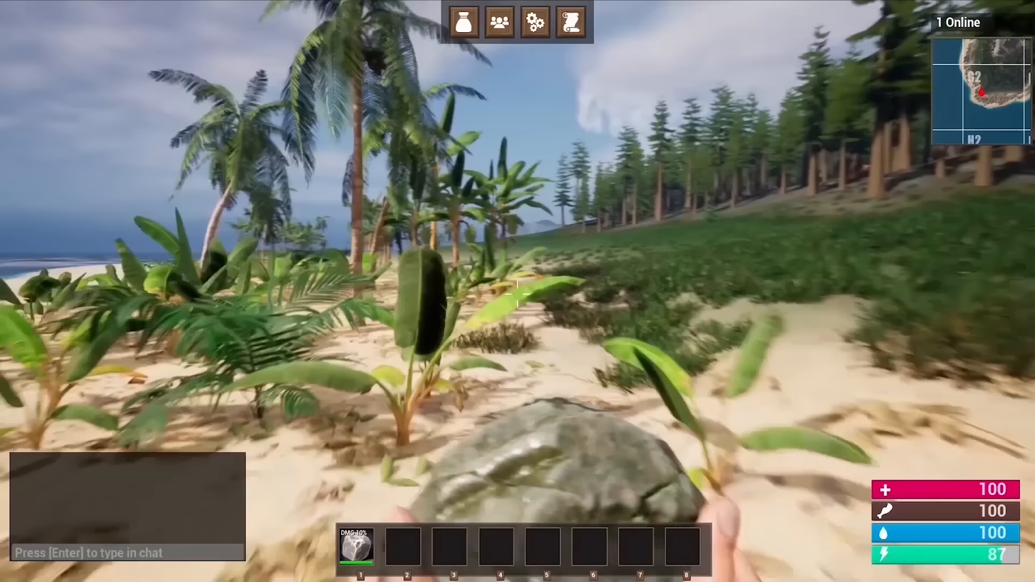
# - Hit the palm tree with the rock to collect one Wood into the inventory
pyautogui.click(518, 299)
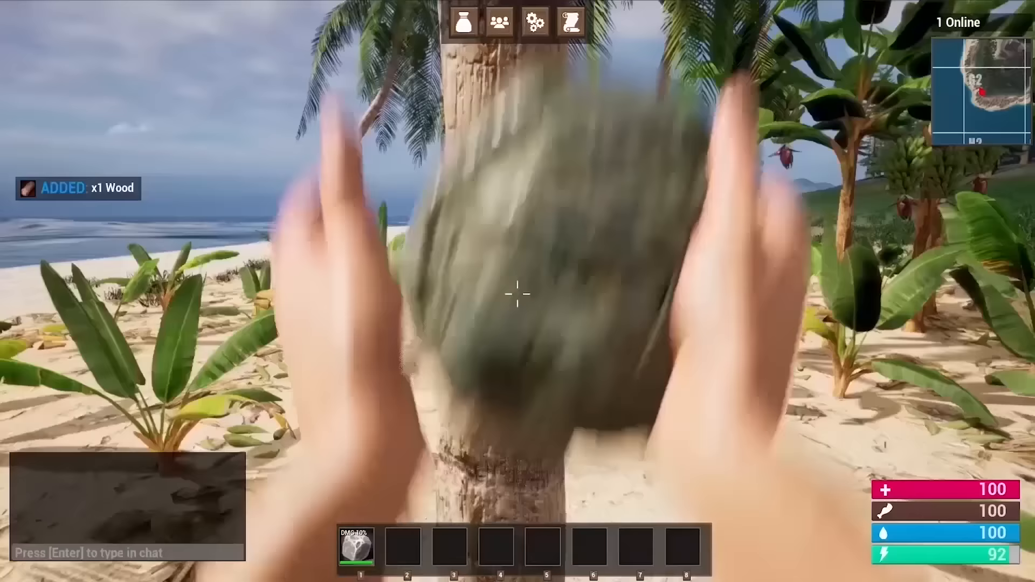
pyautogui.press('tab')
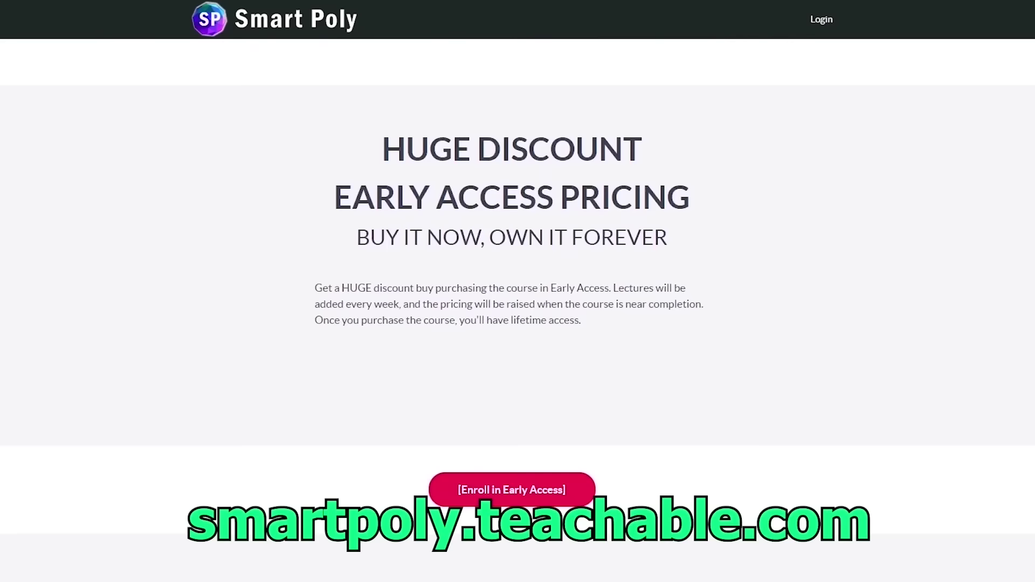
pyautogui.scroll(-3)
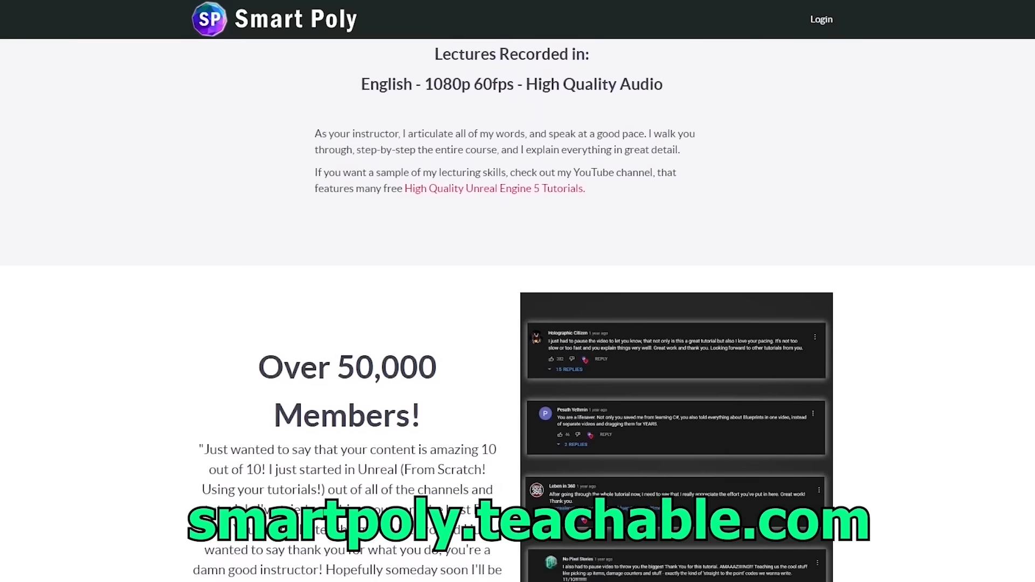
pyautogui.scroll(-3)
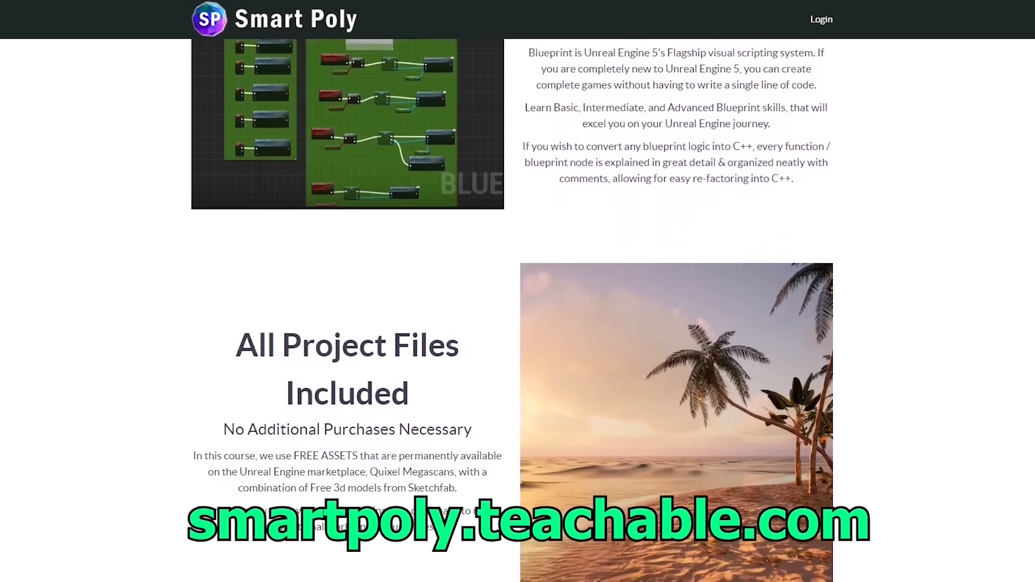
pyautogui.scroll(-3)
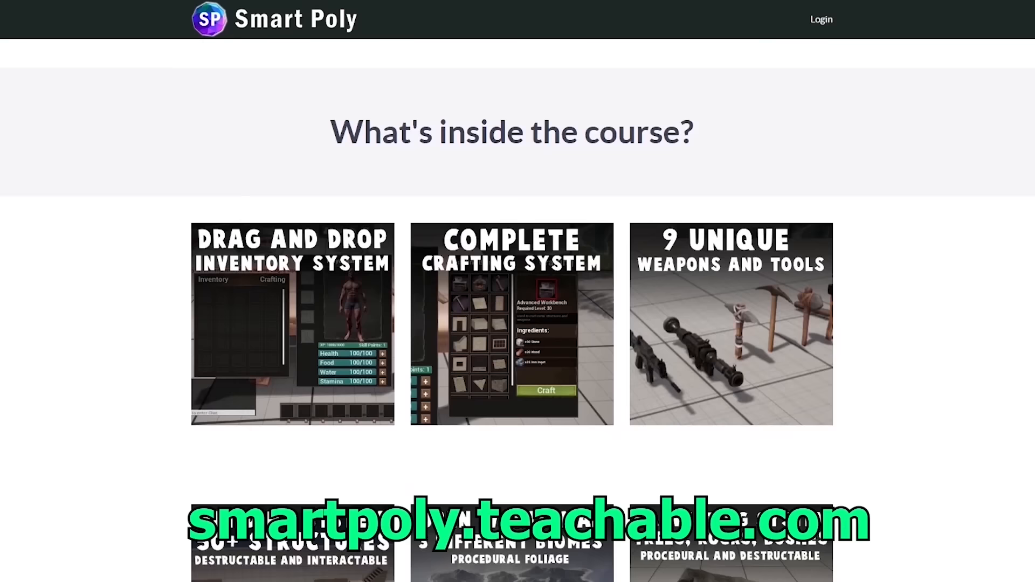
pyautogui.scroll(-3)
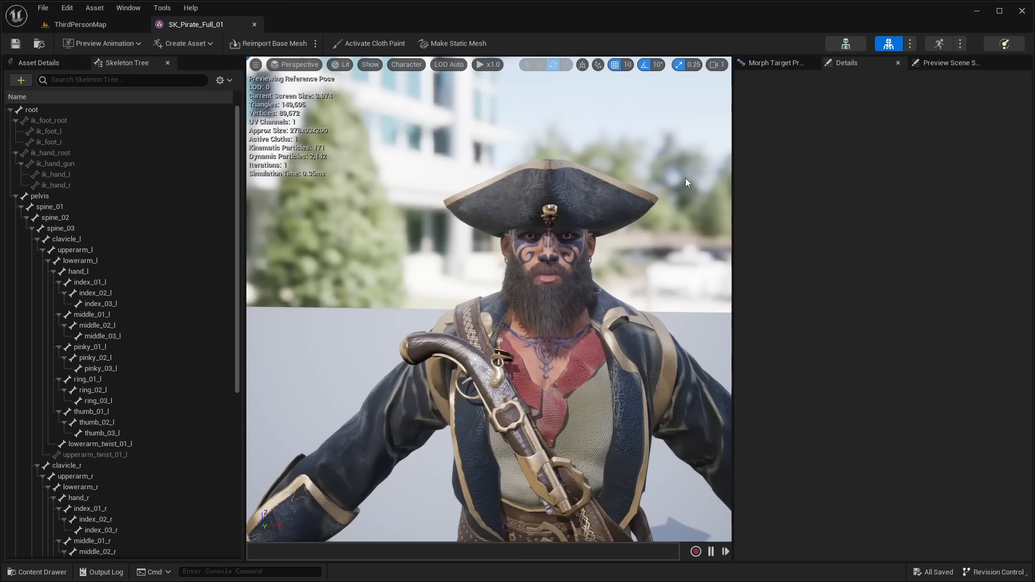
# - Play ThirdPersonMap with SK_Pirate_Full_01 driven by ABP_Pirate as the character
pyautogui.click(195, 24)
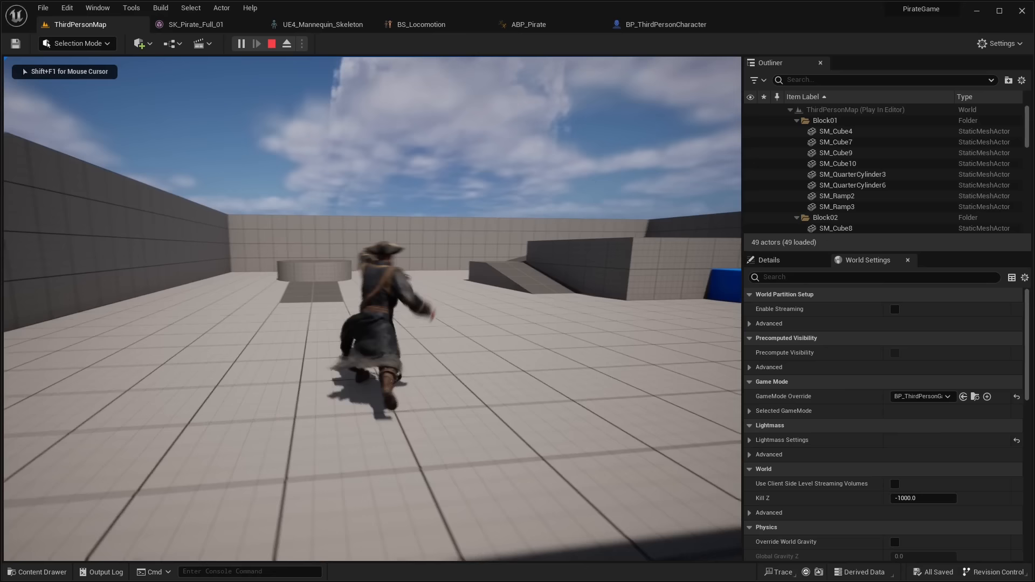
# - Add a Weapon socket under hand_l previewing SM_Pirate_Pistol
pyautogui.click(195, 24)
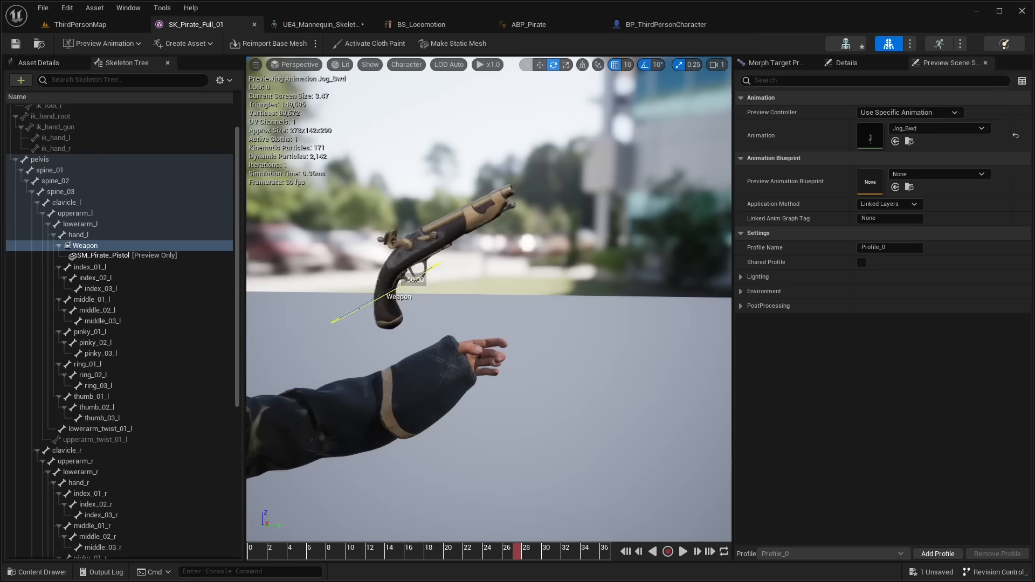
pyautogui.click(665, 24)
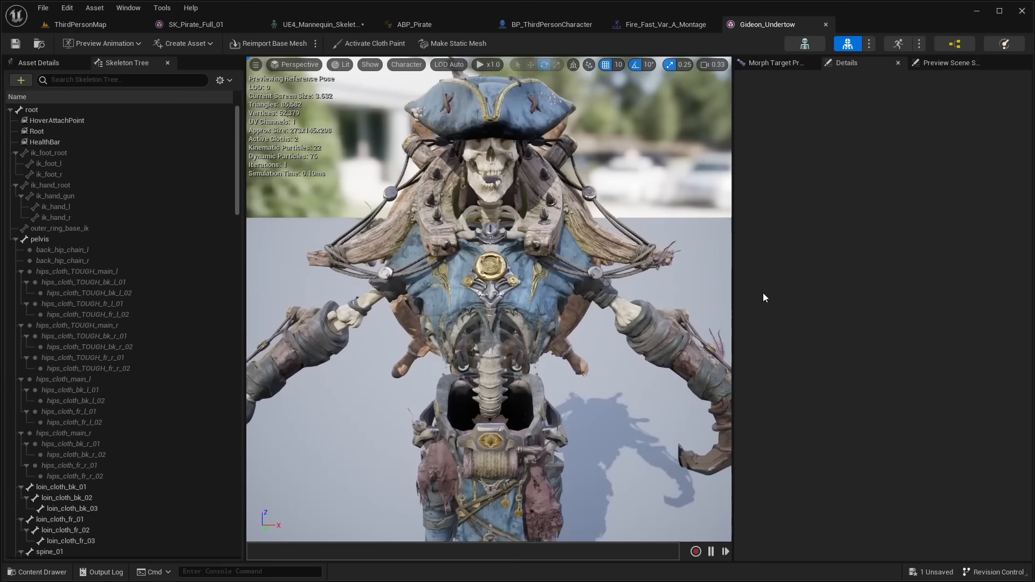
# - Add HoverAttachPoint and HealthBar sockets under root on the Gideon_Undertow skeleton
pyautogui.click(192, 24)
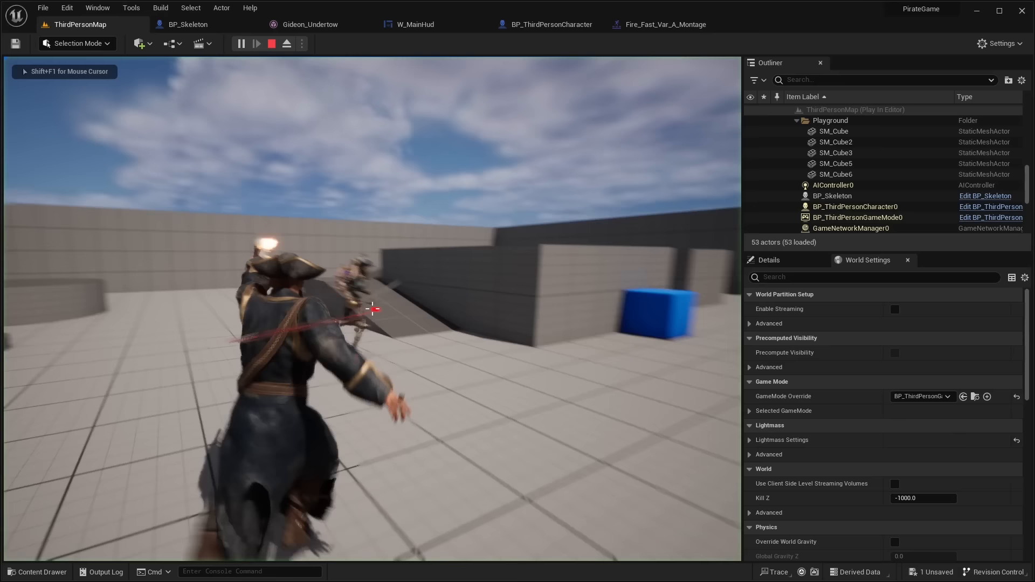
# - Place BP_Skeleton in ThirdPersonMap and fight it in a Play session
pyautogui.click(271, 44)
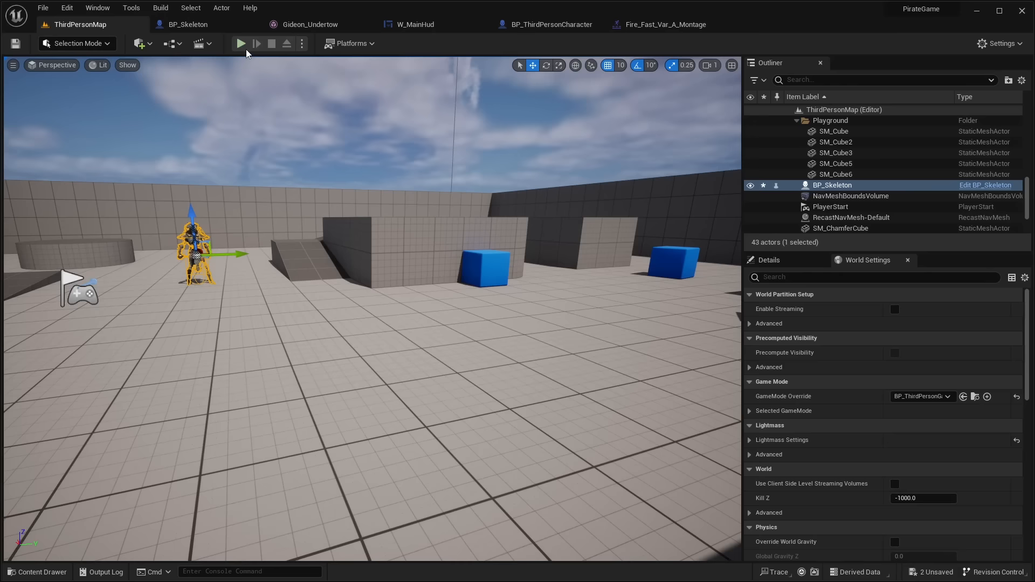
pyautogui.click(241, 44)
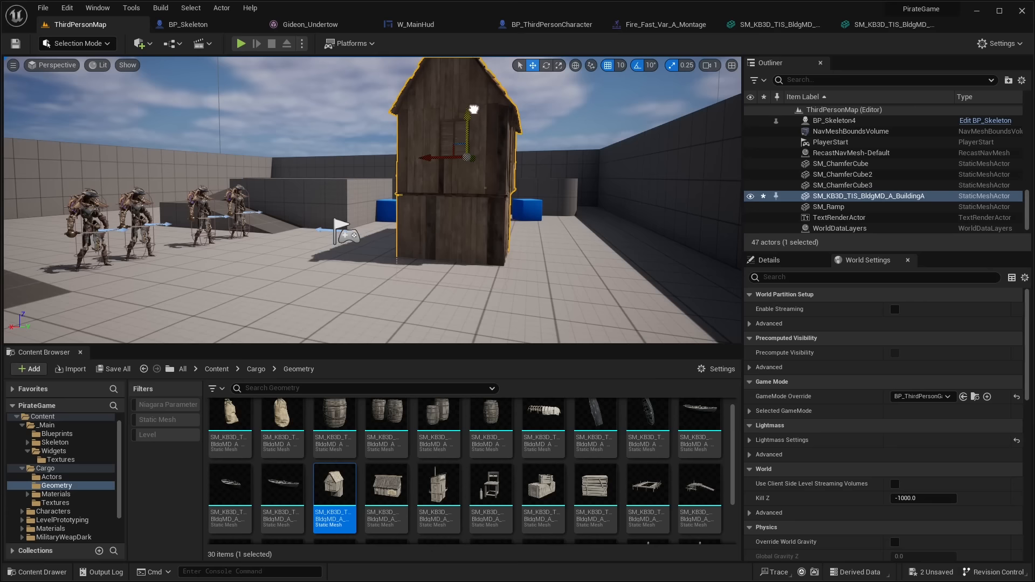
# - Drag the Cargo BuildingA mesh into the viewport next to the four skeletons
pyautogui.click(241, 43)
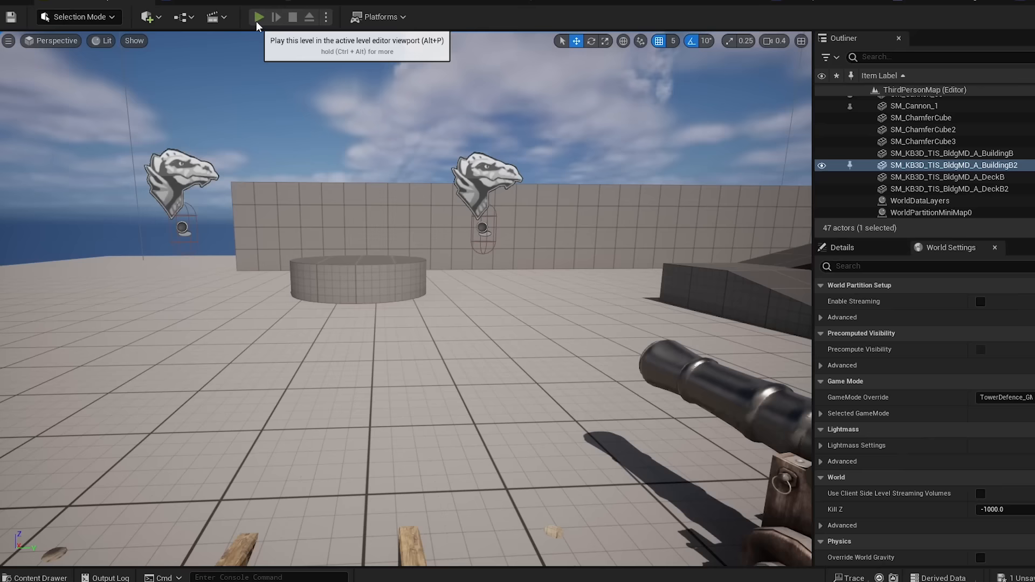
# - Add SM_Cannon_1 and BuildingB2, and override GameMode with TowerDefence
pyautogui.click(259, 16)
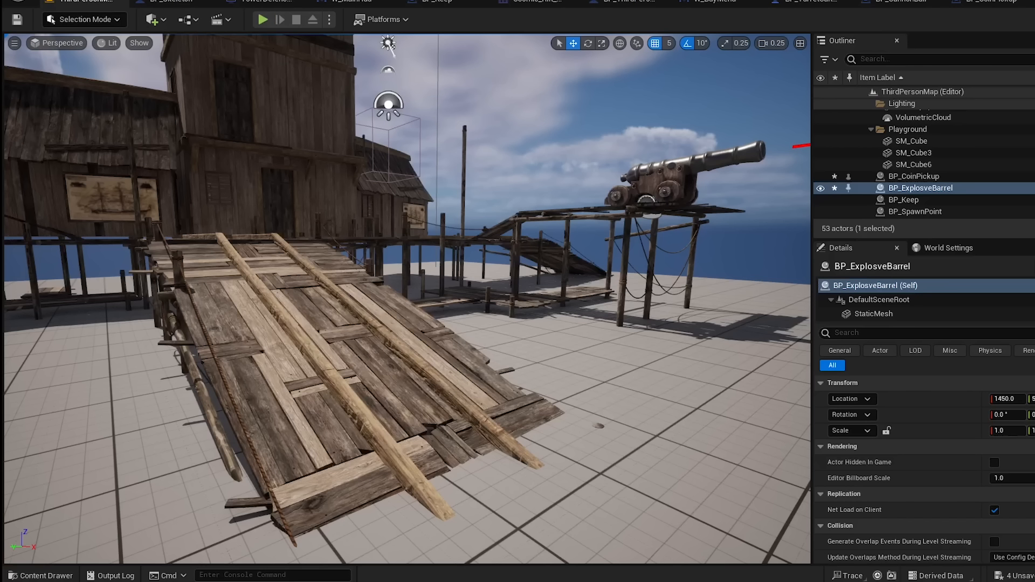
# - Place BP_ExplosveBarrel near the docks, ramp and cannon platform
pyautogui.click(263, 20)
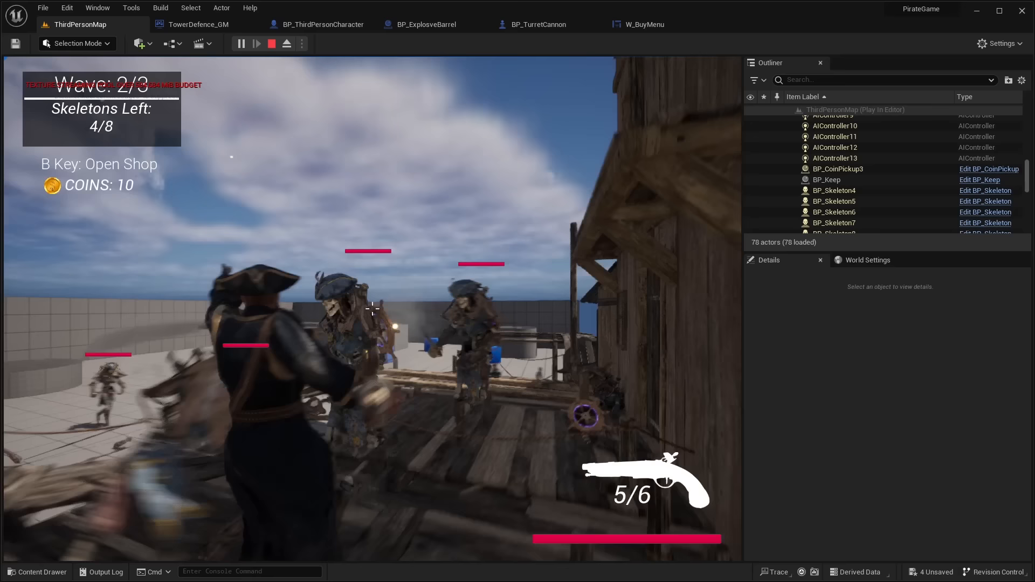
# - Playtest and shoot the wave-2 skeletons attacking on the deck
pyautogui.click(271, 44)
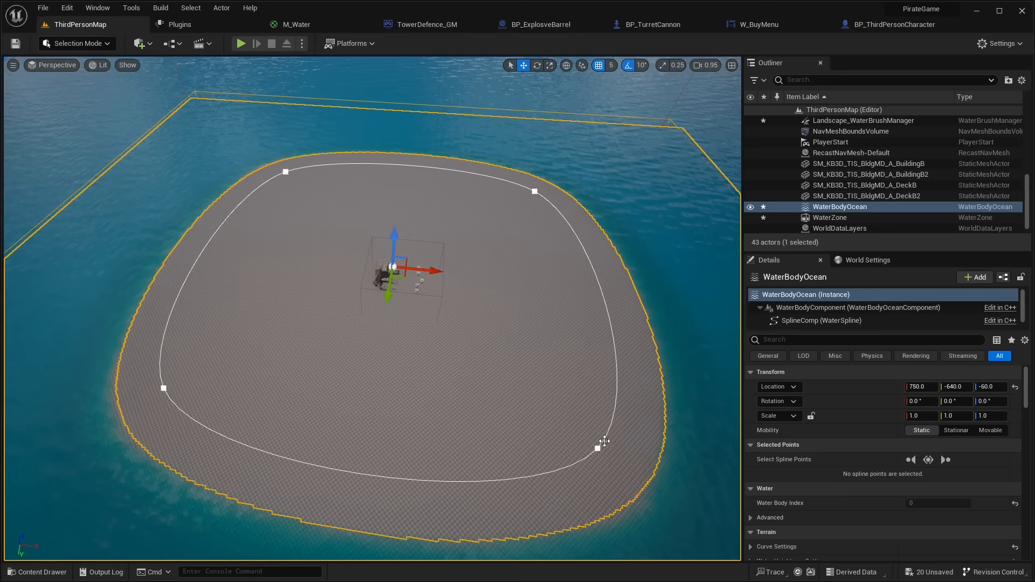
# - Select WaterBodyOcean around the island and start a playtest at wave 1 of 3
pyautogui.click(242, 43)
pyautogui.write('nav')
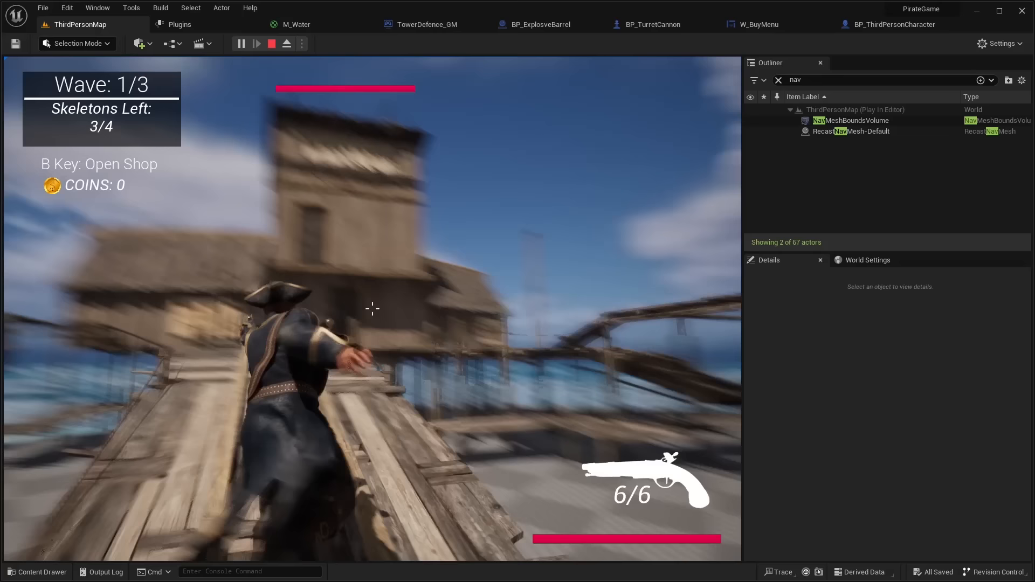
pyautogui.click(271, 43)
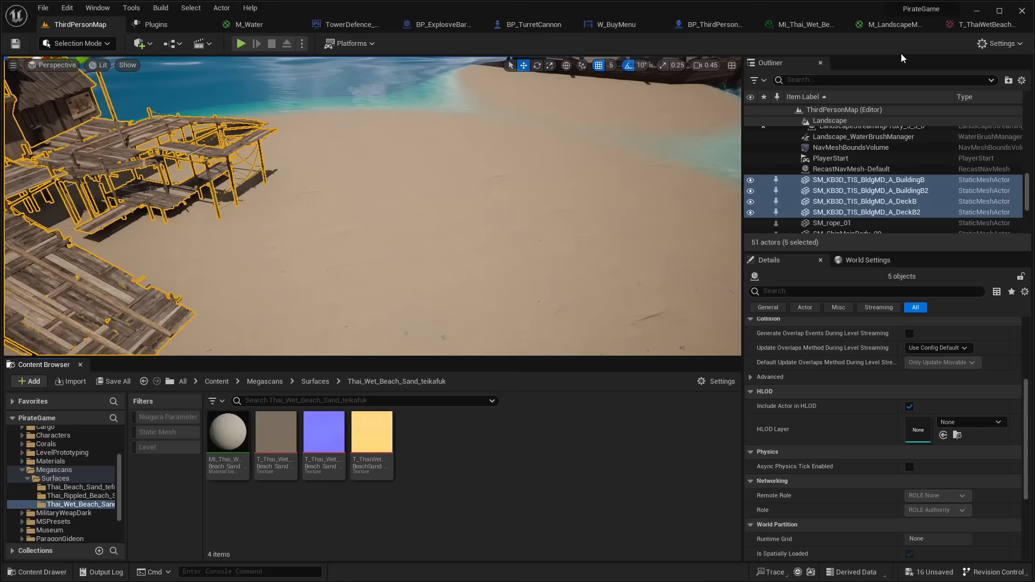
# - Paint SandDry onto the island landscape and adjust WaterBodyOcean's collision settings
pyautogui.click(76, 43)
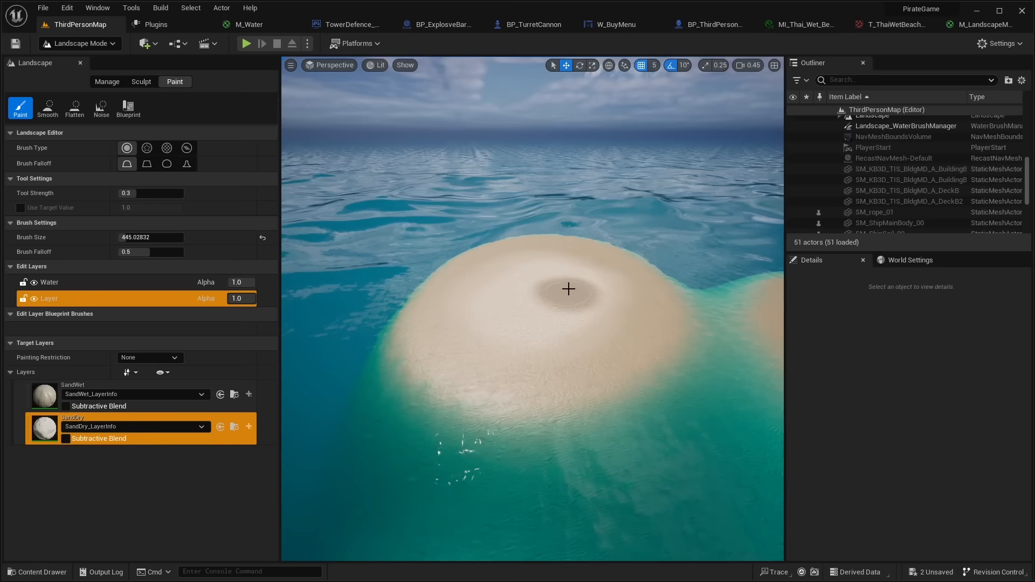
pyautogui.click(80, 44)
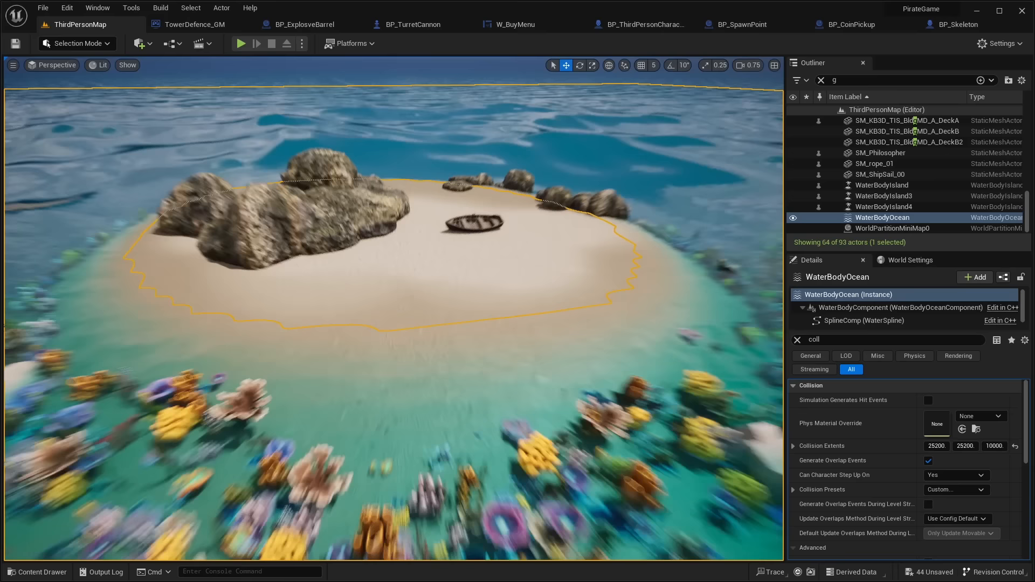
pyautogui.click(879, 153)
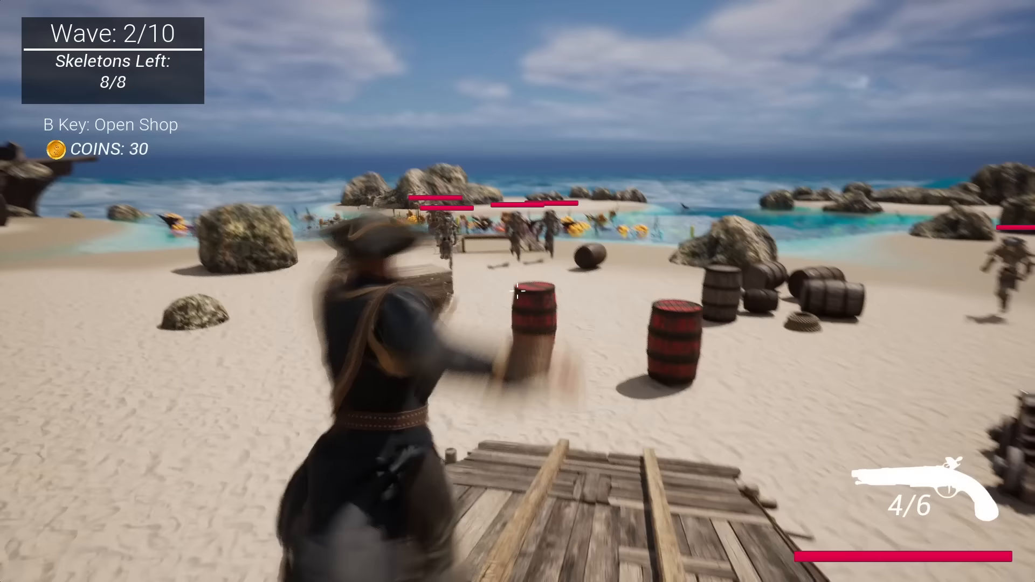
# - Shoot the approaching beach skeletons until wave 2 clears with 80 coins
pyautogui.click(518, 290)
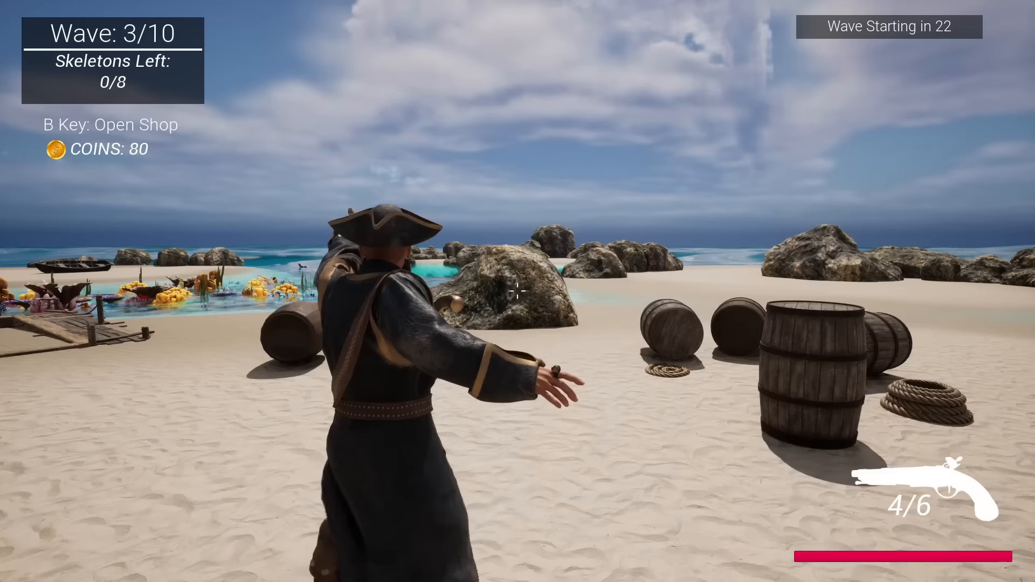
# - Buy an Explosive Barrel from the B shop for 10 coins, leaving 70
pyautogui.press('b')
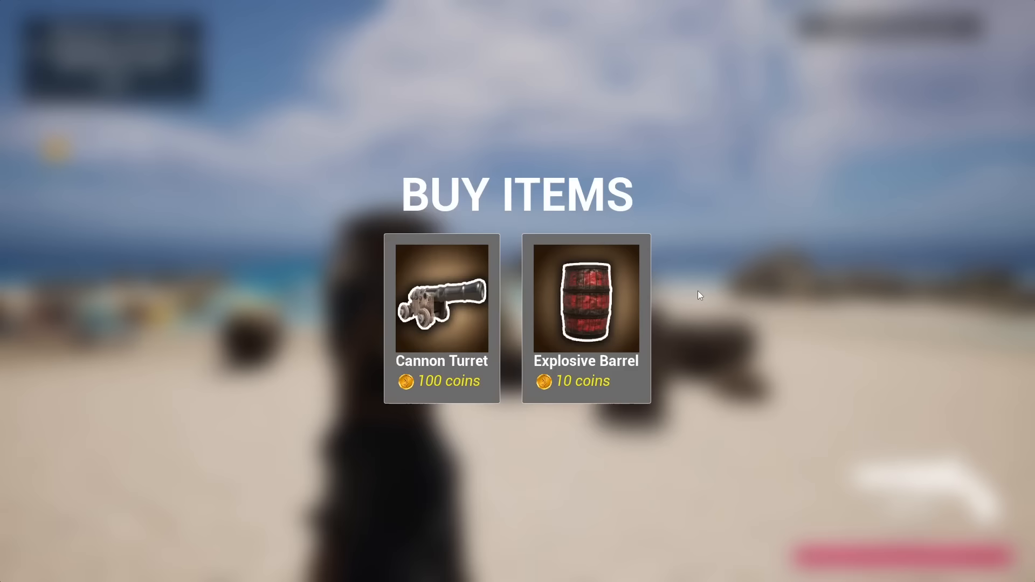
pyautogui.click(585, 300)
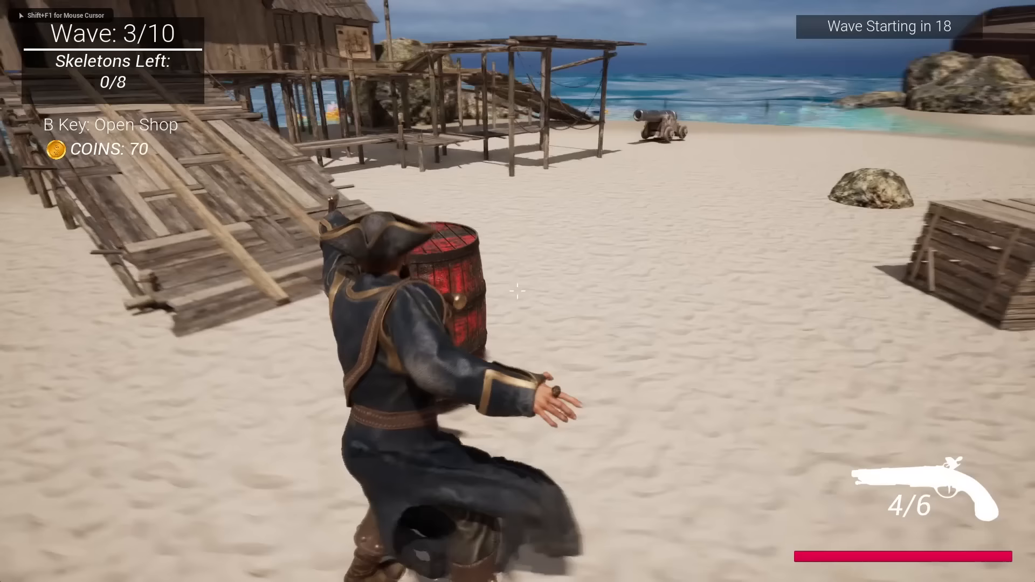
pyautogui.press('b')
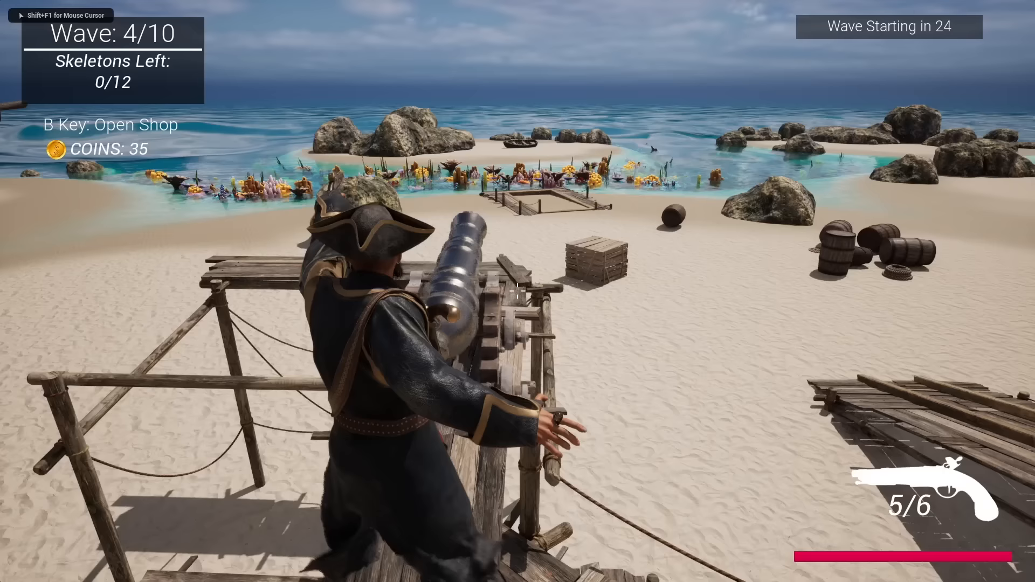
# - Place the cannon turret and shoot wave 4 skeletons near the barrel explosion and up close
pyautogui.press('b')
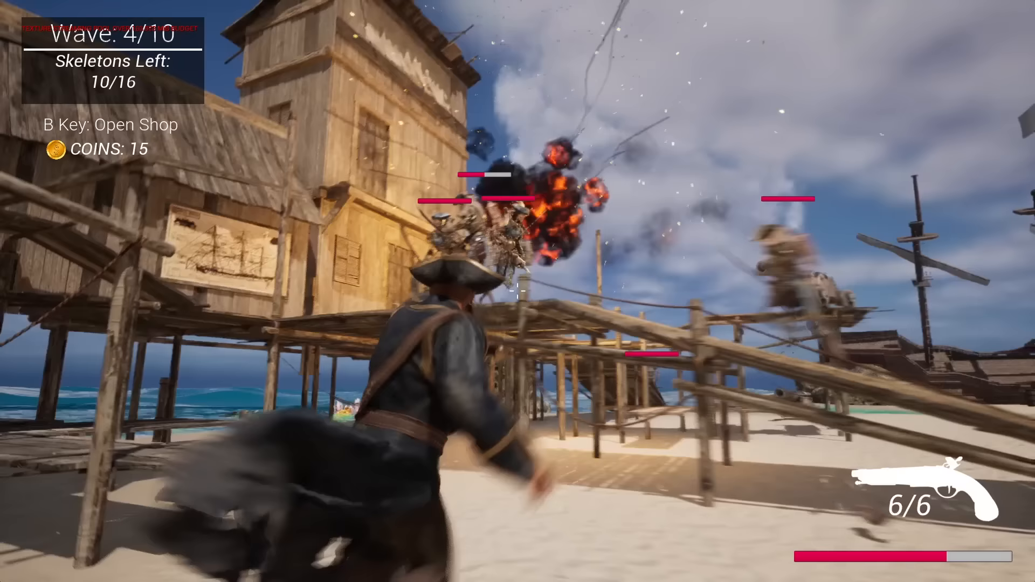
pyautogui.click(518, 290)
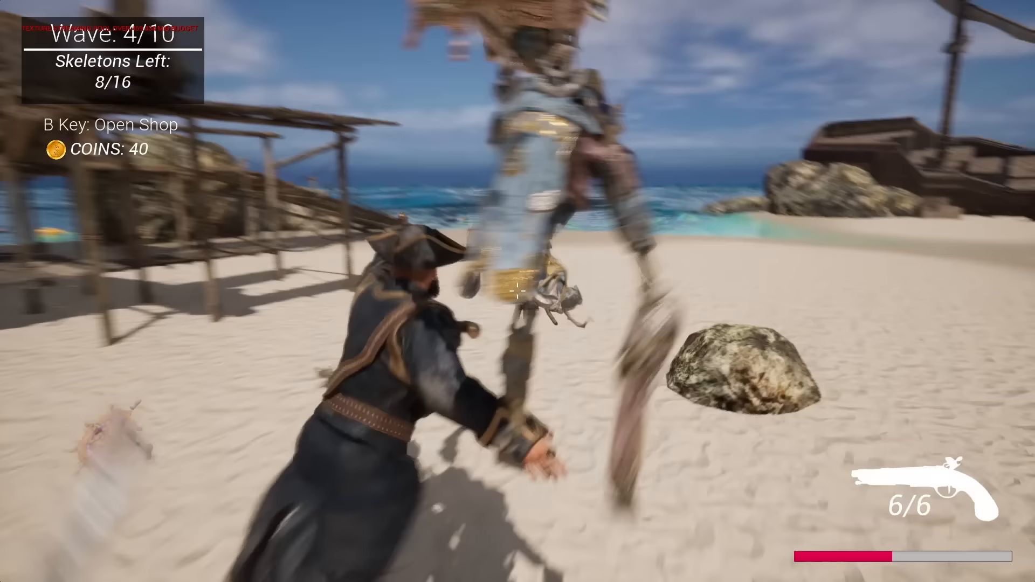
pyautogui.click(514, 296)
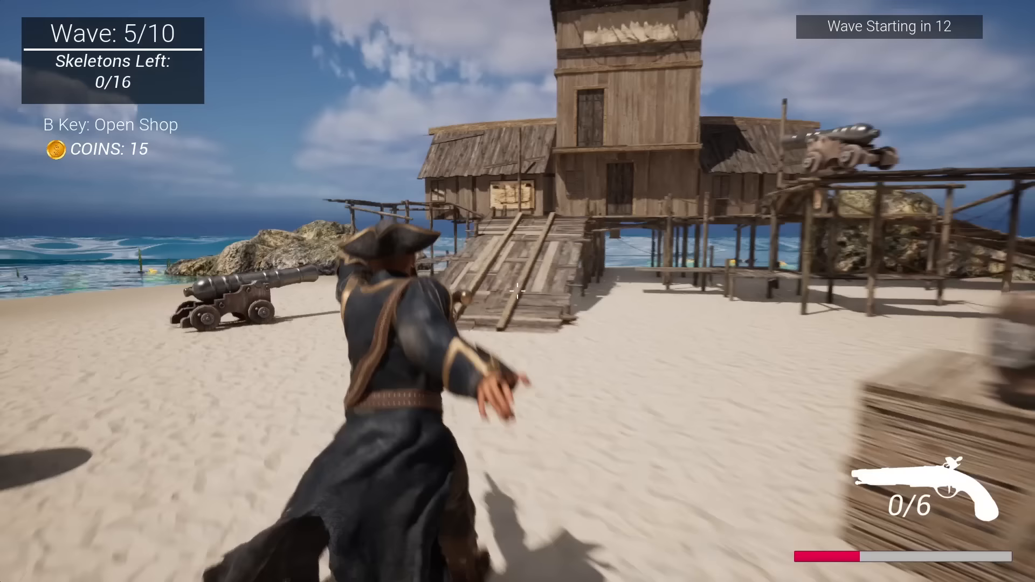
# - Clear wave 5, place another cannon turret on the sand, and shoot wave 6 skeletons
pyautogui.press('b')
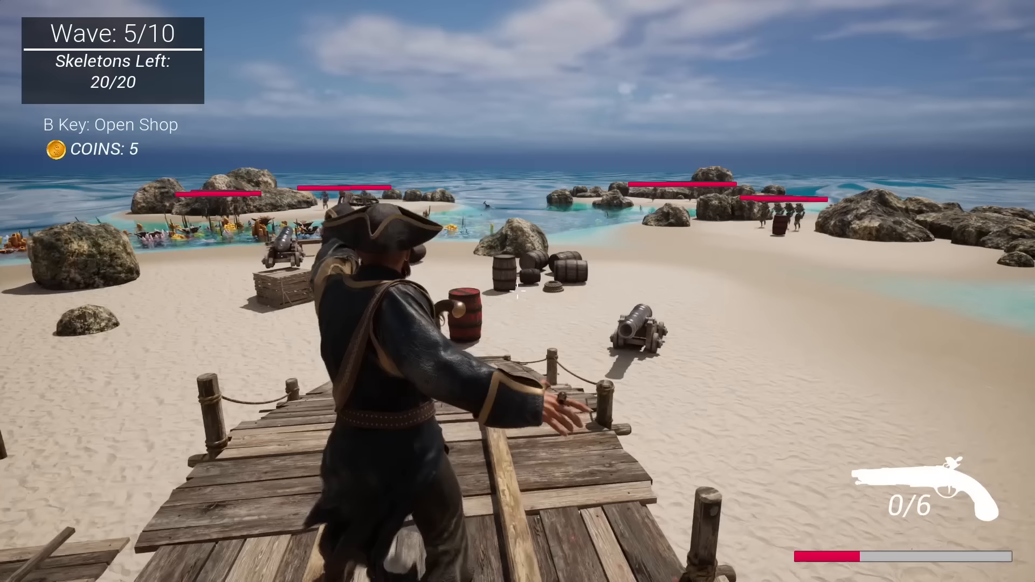
pyautogui.click(511, 288)
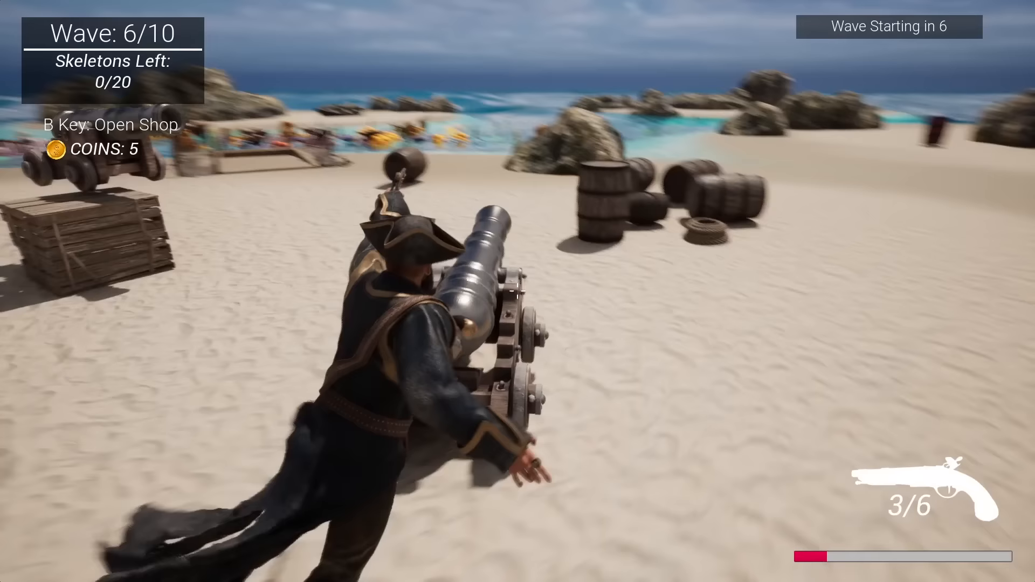
pyautogui.press('b')
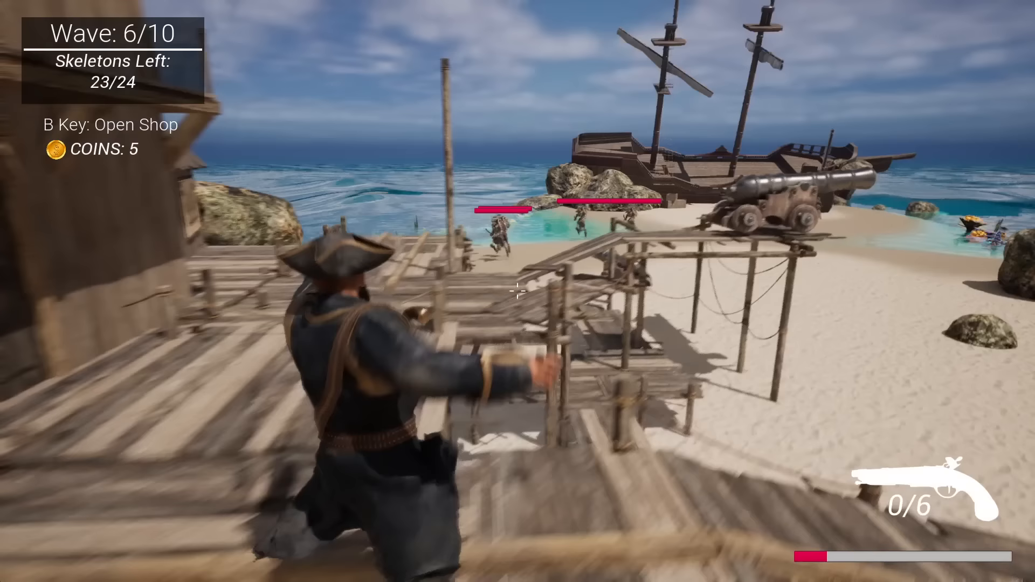
pyautogui.click(515, 290)
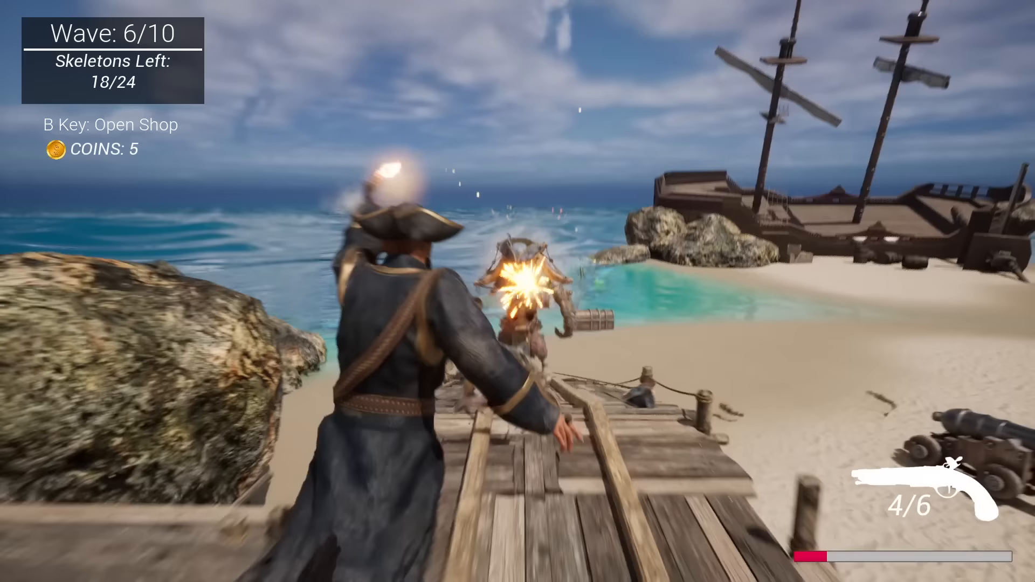